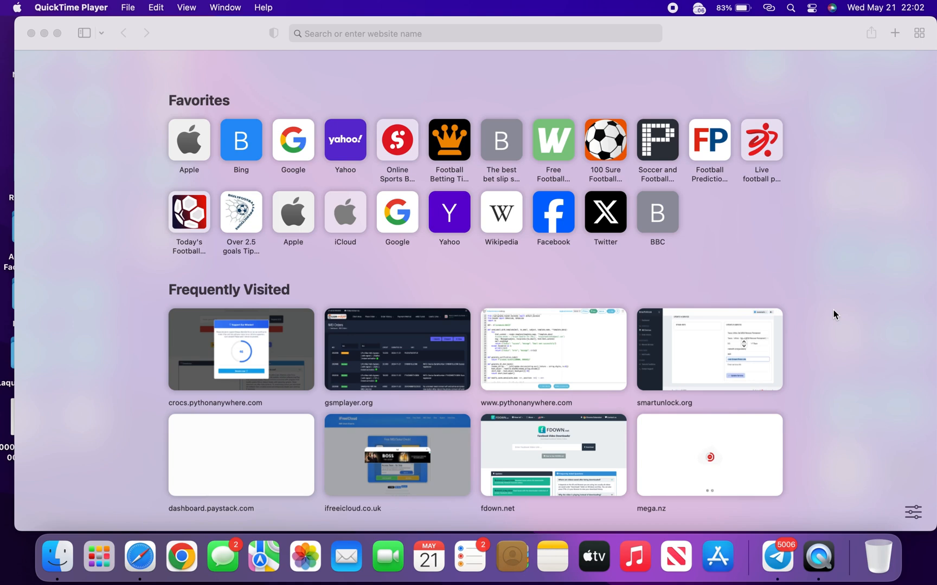
Go to minacriss.com in Safari and download the minaActivatorA12v4.0.pkg installer.
{"action": "left_click", "coordinate": [475, 34]}
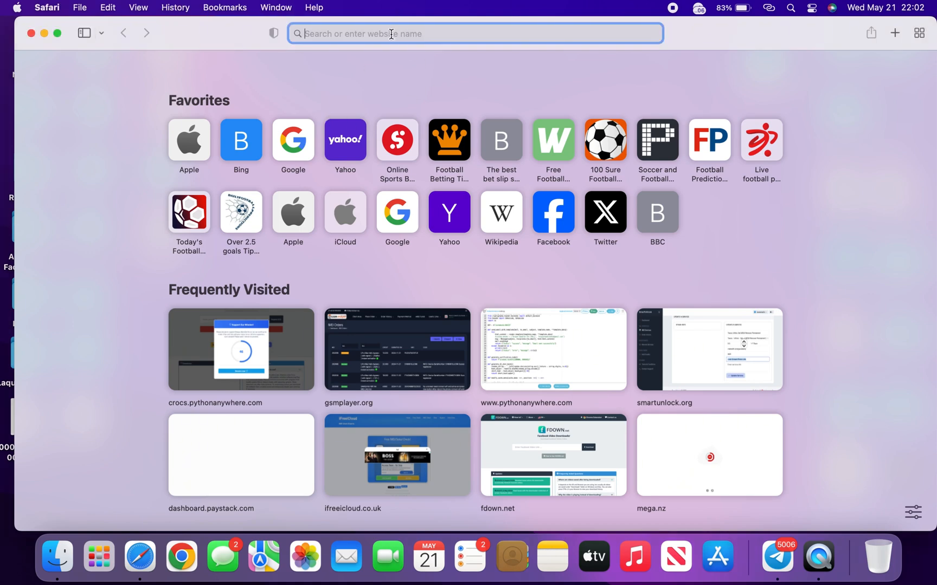
{"action": "type", "text": "minacriss.com"}
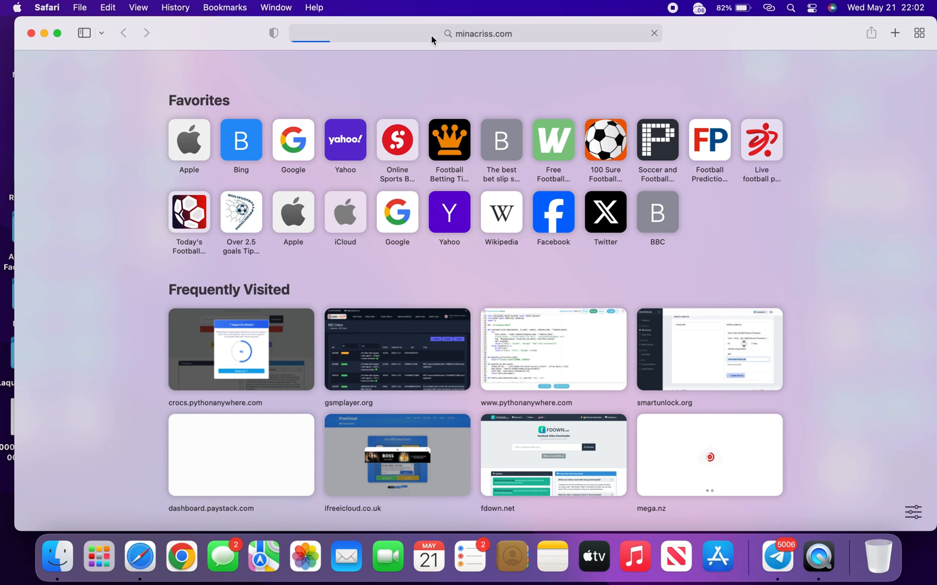
{"action": "left_click", "coordinate": [845, 33]}
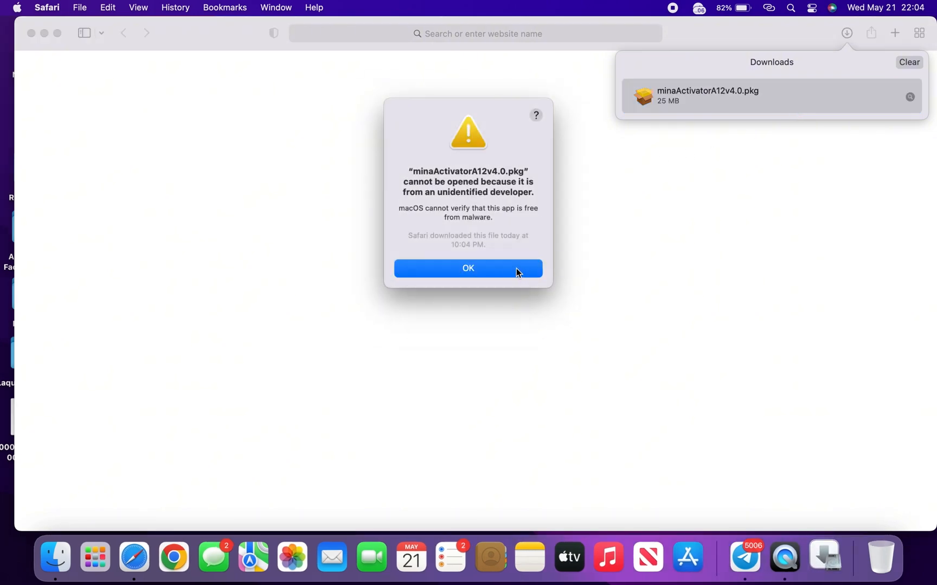
Acknowledge the unidentified-developer and can't-be-opened warnings and show Launchpad.
{"action": "left_click", "coordinate": [468, 268]}
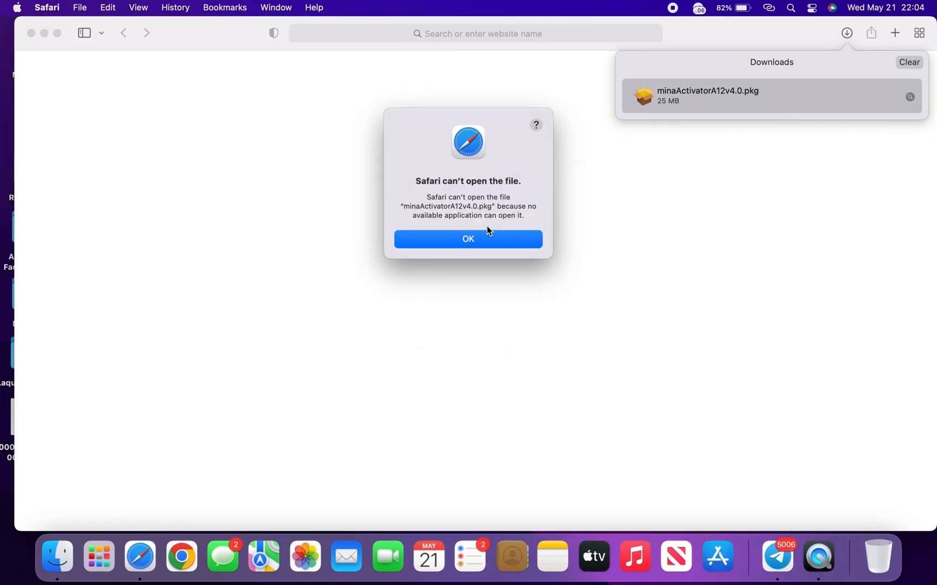
{"action": "left_click", "coordinate": [467, 238]}
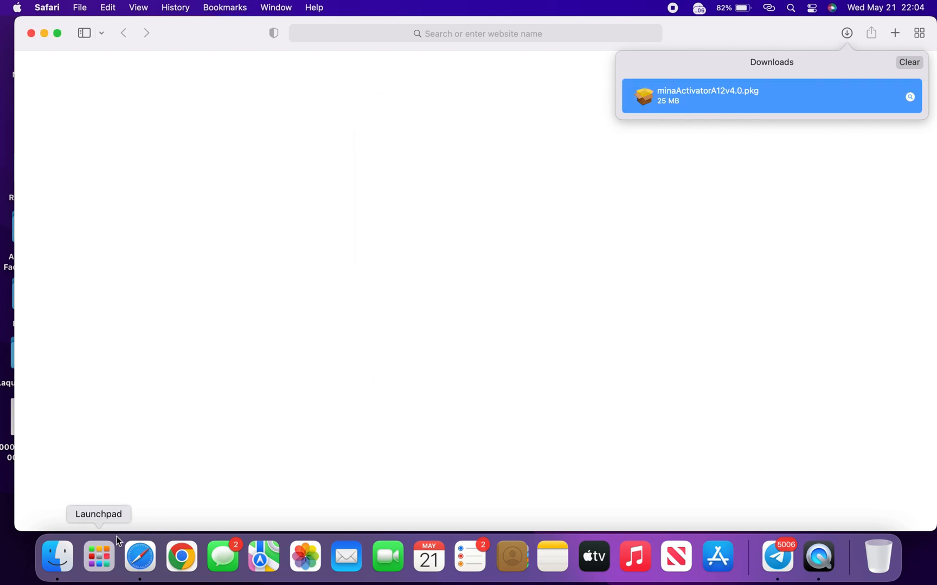
{"action": "left_click", "coordinate": [98, 558]}
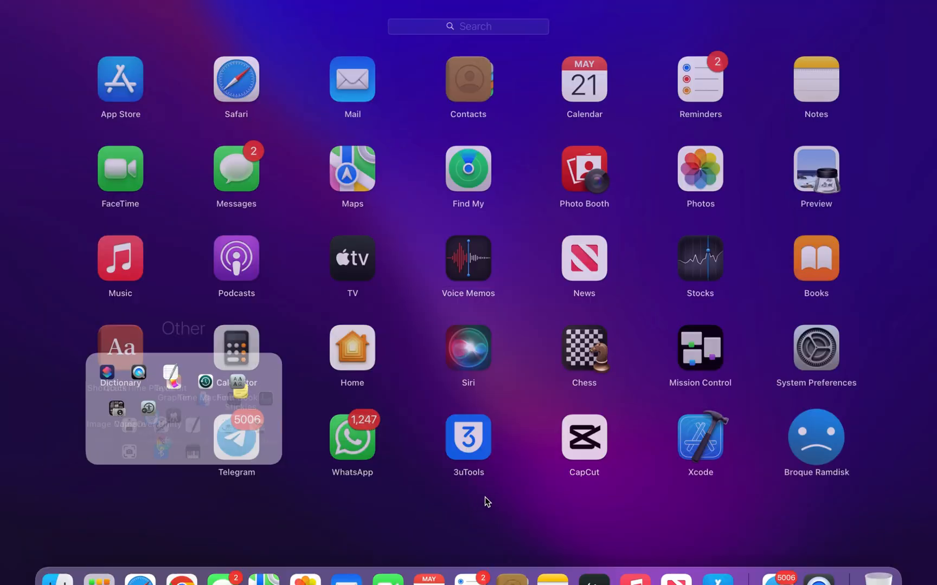
Launch System Preferences and show the Security & Privacy General settings.
{"action": "left_click", "coordinate": [484, 501]}
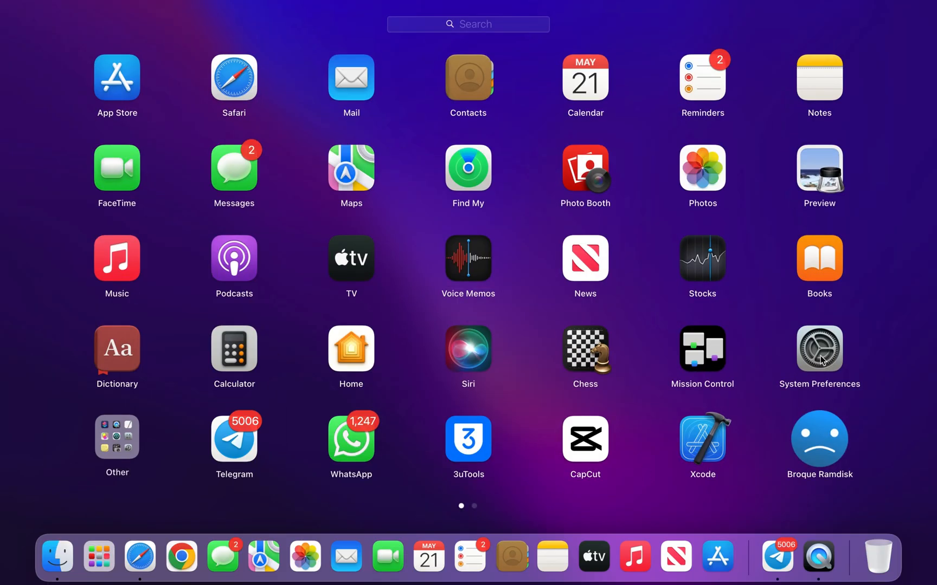
{"action": "left_click", "coordinate": [819, 349]}
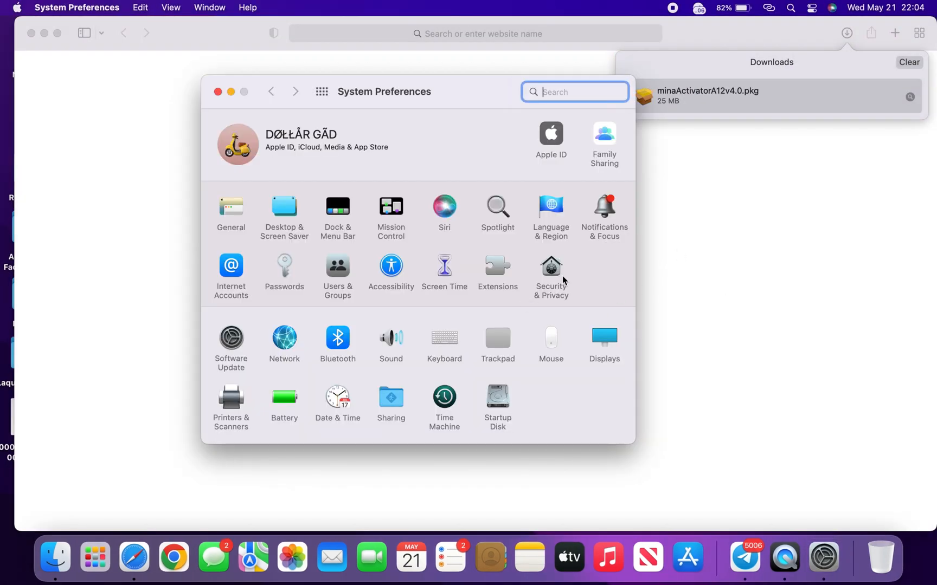
{"action": "left_click", "coordinate": [550, 268]}
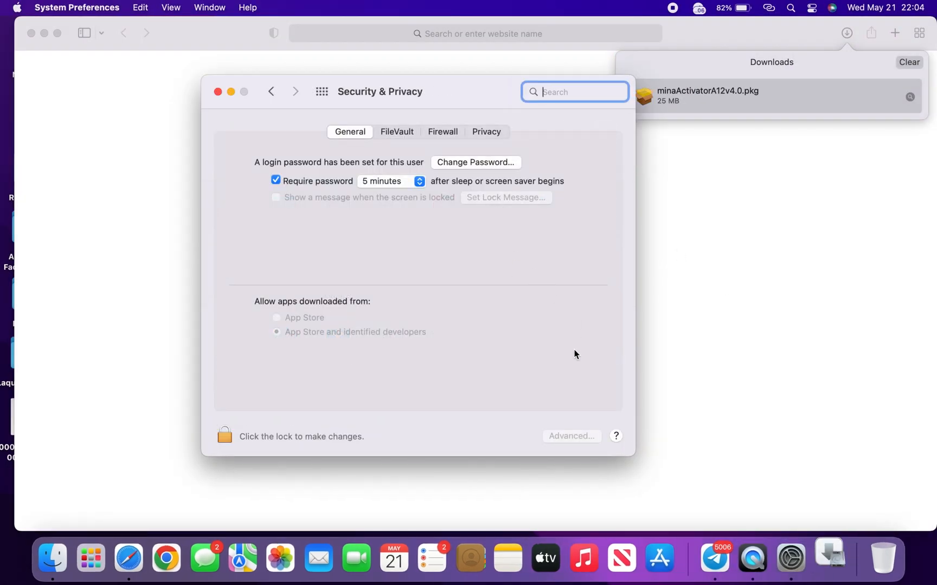
Run the minaActivatorA12v4.0.pkg installer on MacBook HDD with the admin password and close it.
{"action": "double_click", "coordinate": [707, 95]}
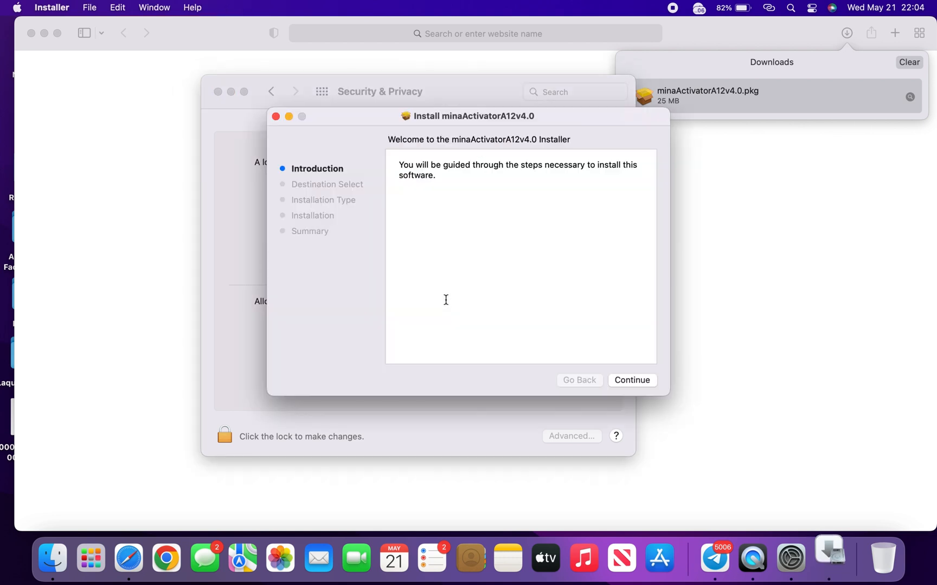
{"action": "left_click", "coordinate": [631, 379]}
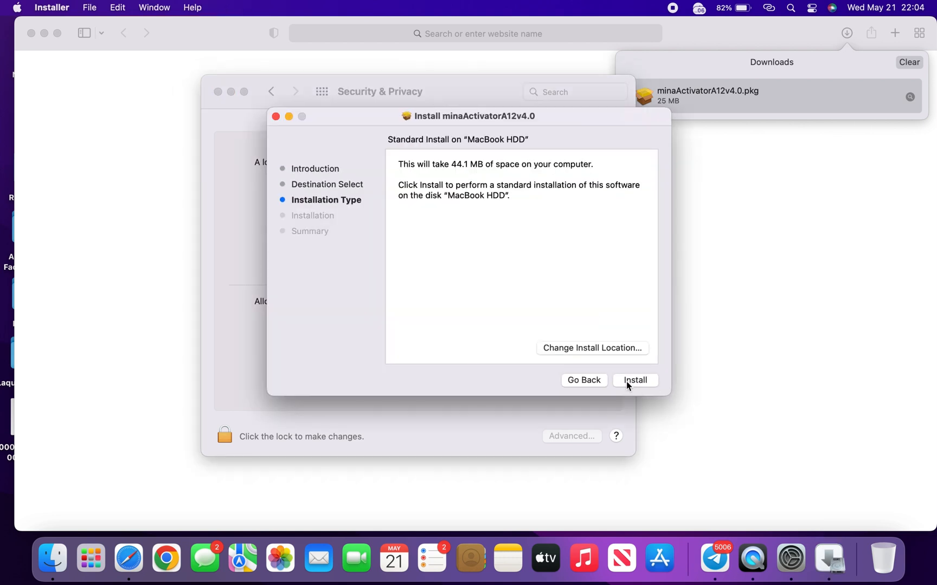
{"action": "left_click", "coordinate": [634, 380]}
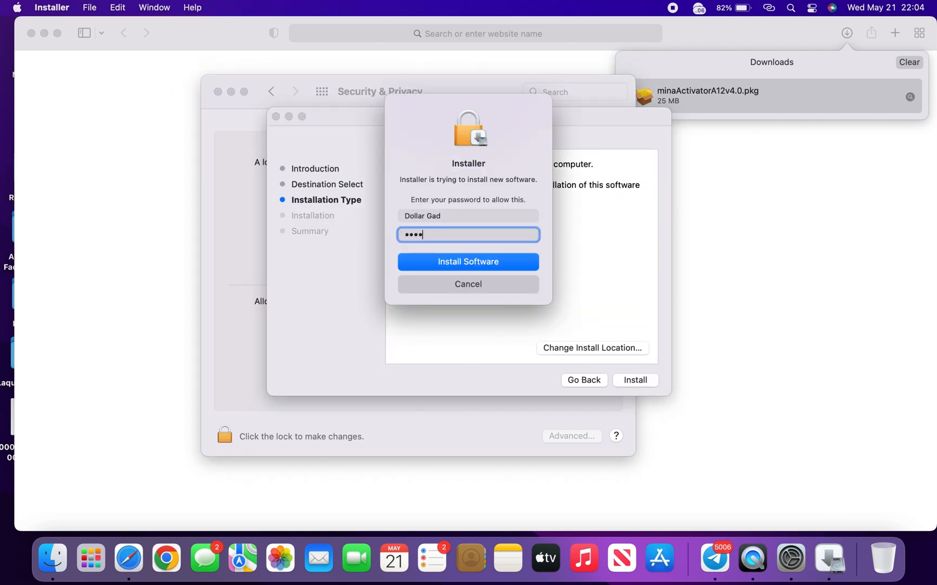
{"action": "left_click", "coordinate": [467, 262]}
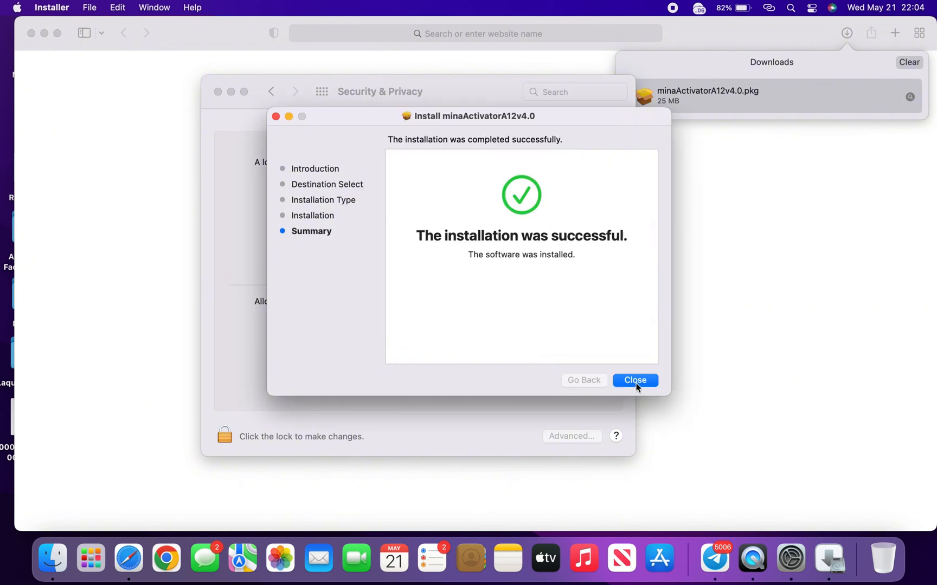
{"action": "left_click", "coordinate": [634, 381]}
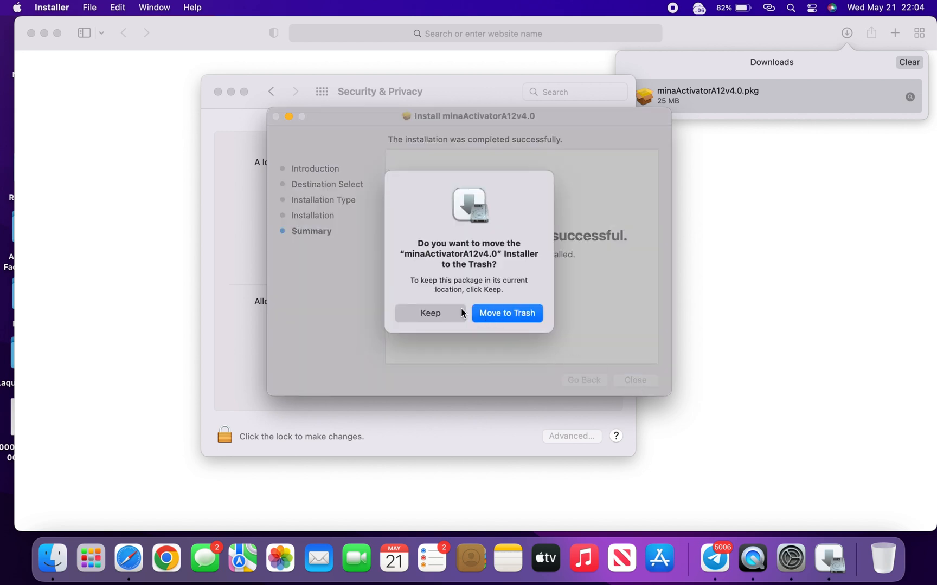
Keep the installer package rather than moving it to the Trash.
{"action": "left_click", "coordinate": [430, 313]}
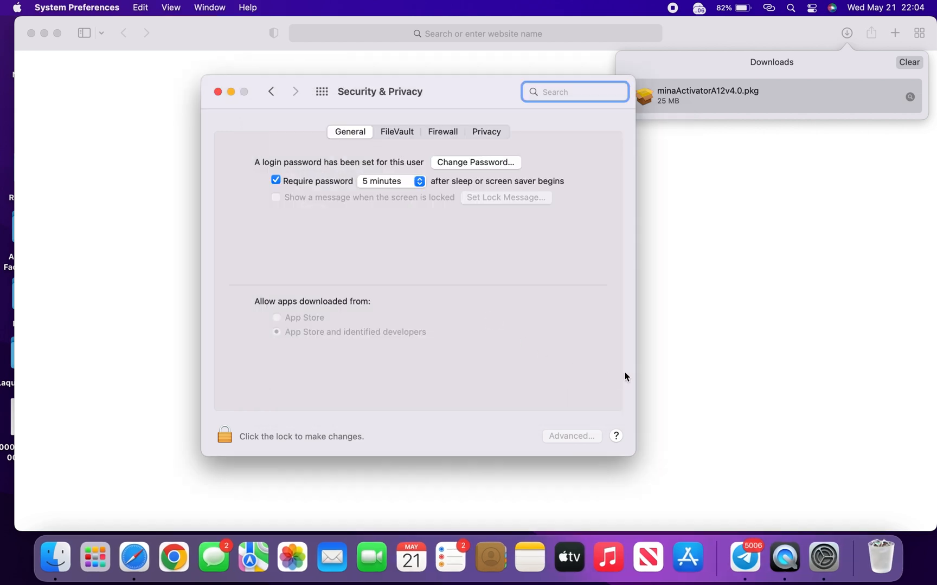
{"action": "mouse_move", "coordinate": [465, 531]}
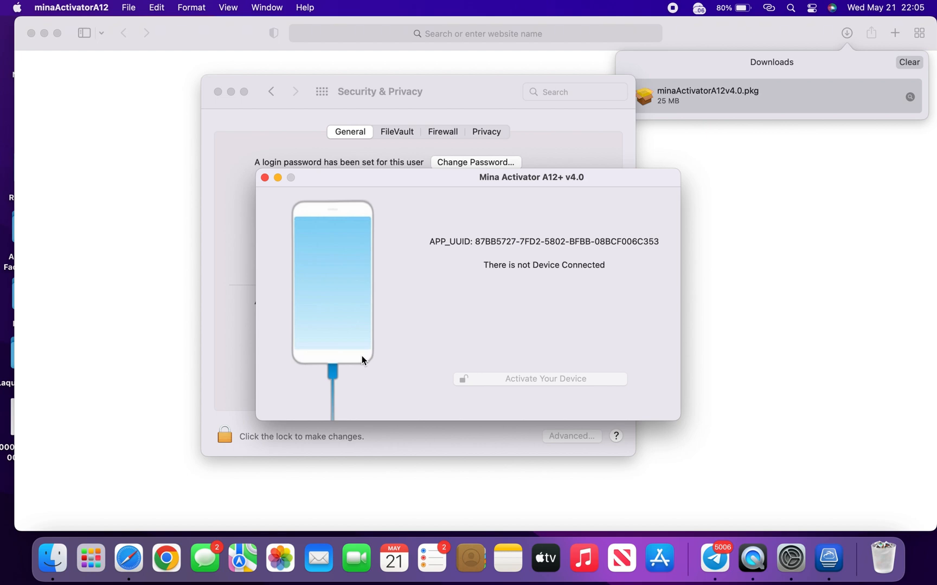
Launch 3uTools, decline its update, start Activate Only for the iPhone SE 2 and cancel the Apple ID login.
{"action": "left_click", "coordinate": [128, 558]}
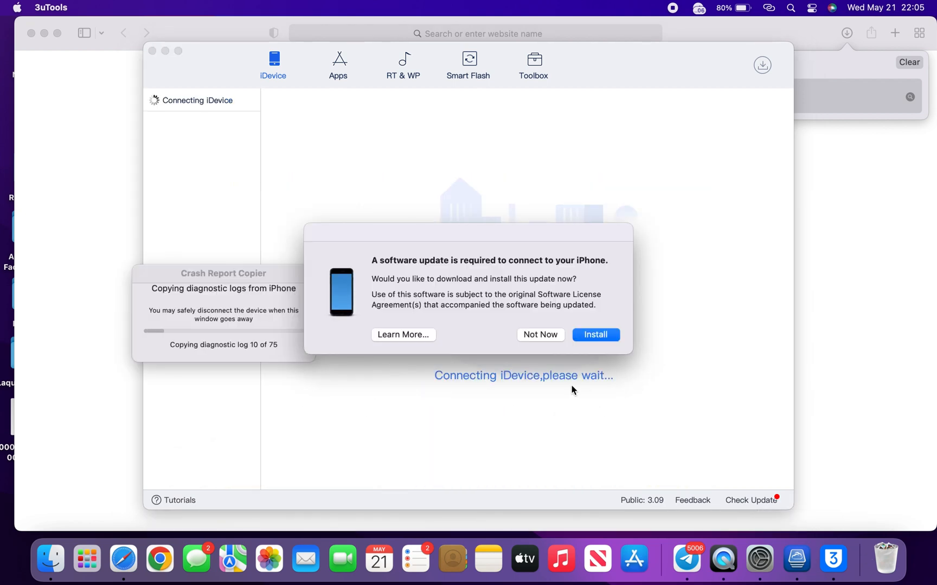
{"action": "left_click", "coordinate": [540, 335]}
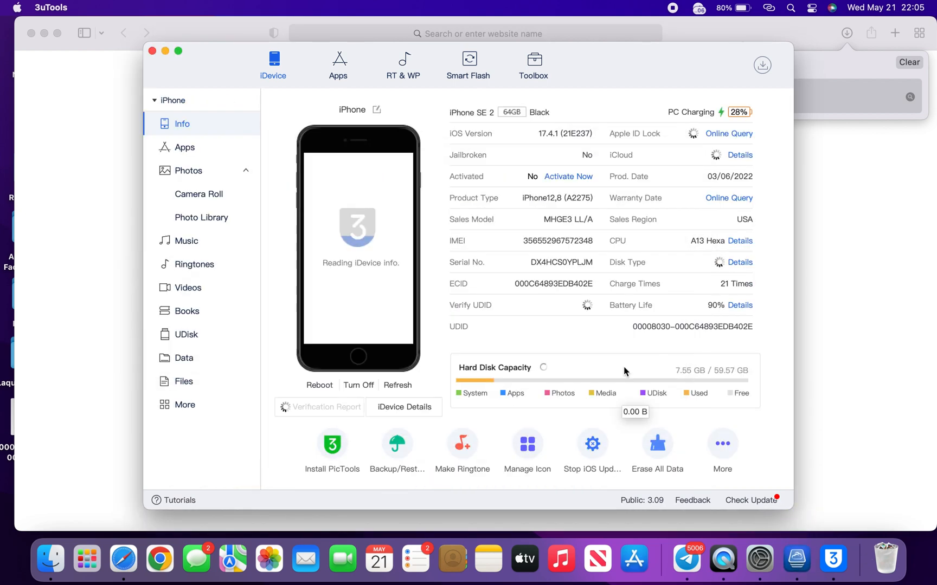
{"action": "left_click", "coordinate": [567, 177]}
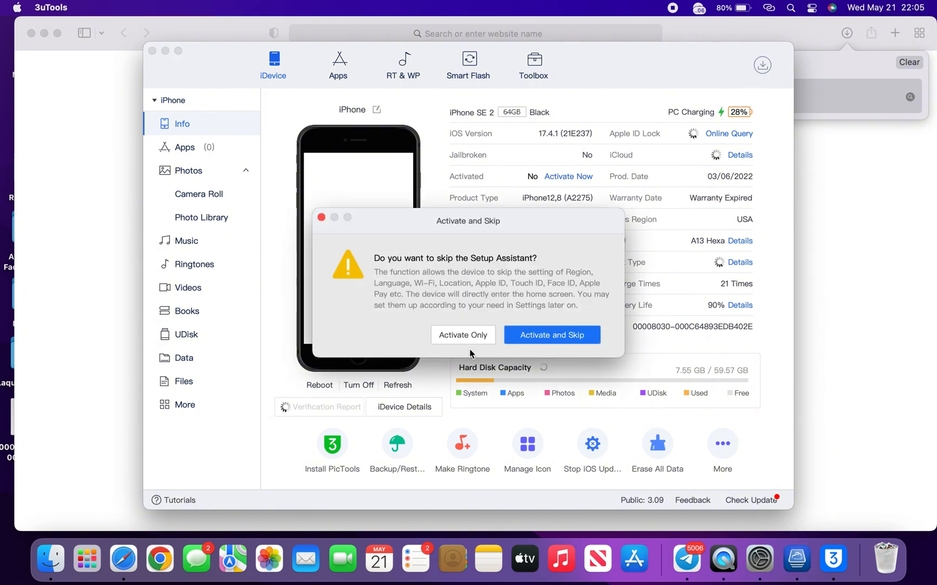
{"action": "left_click", "coordinate": [551, 335]}
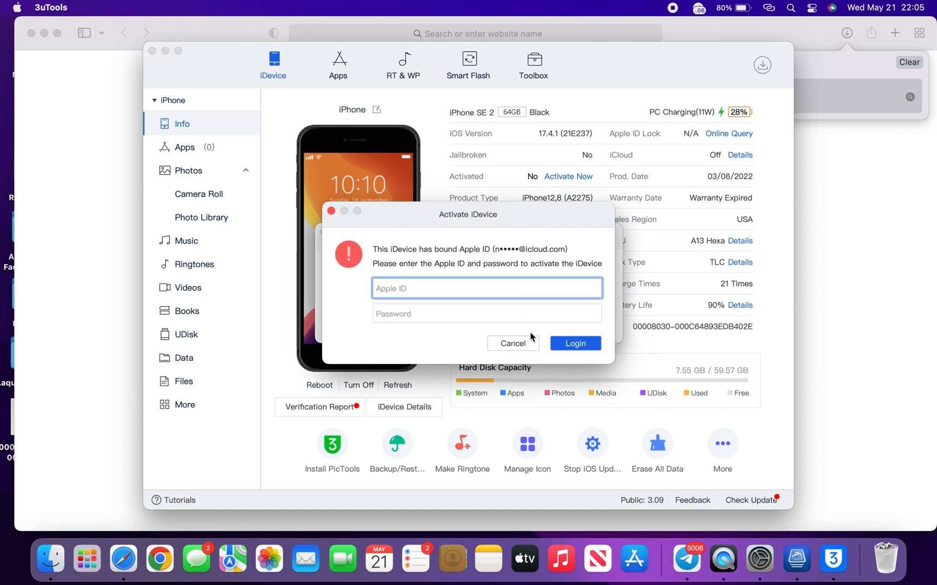
{"action": "left_click", "coordinate": [512, 344]}
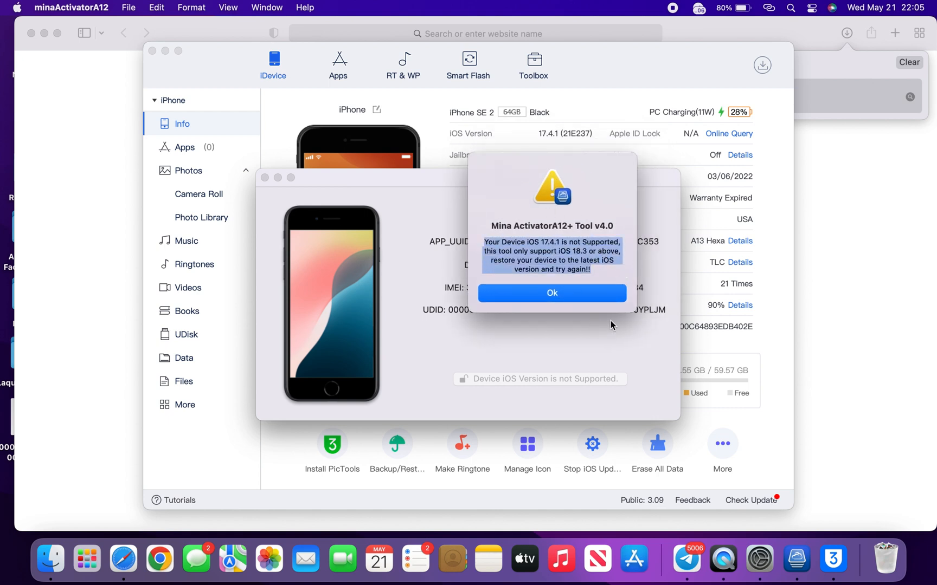
Acknowledge the Mina Activator v4.0 alert that iOS 17.4.1 on the iPhone12,8 is unsupported.
{"action": "left_click", "coordinate": [551, 293]}
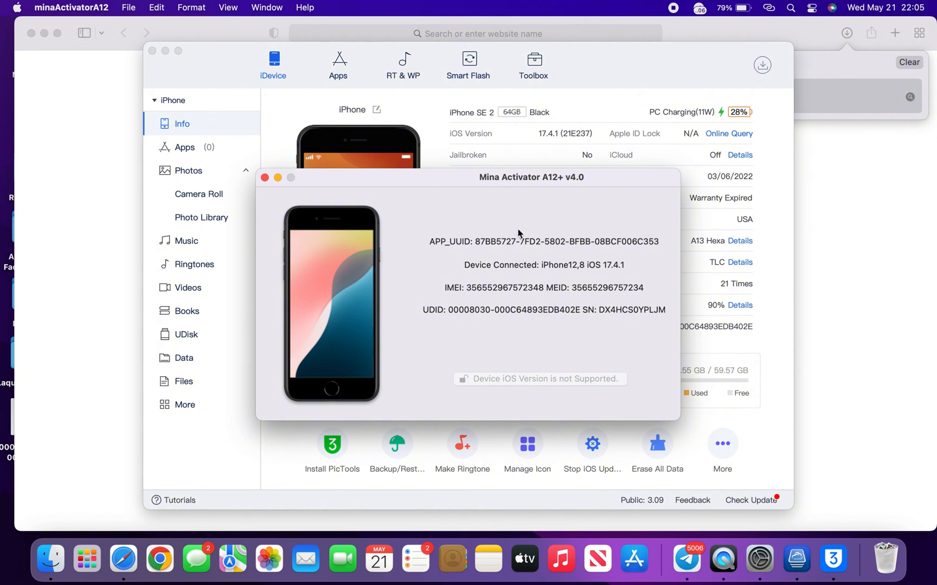
{"action": "mouse_move", "coordinate": [542, 257]}
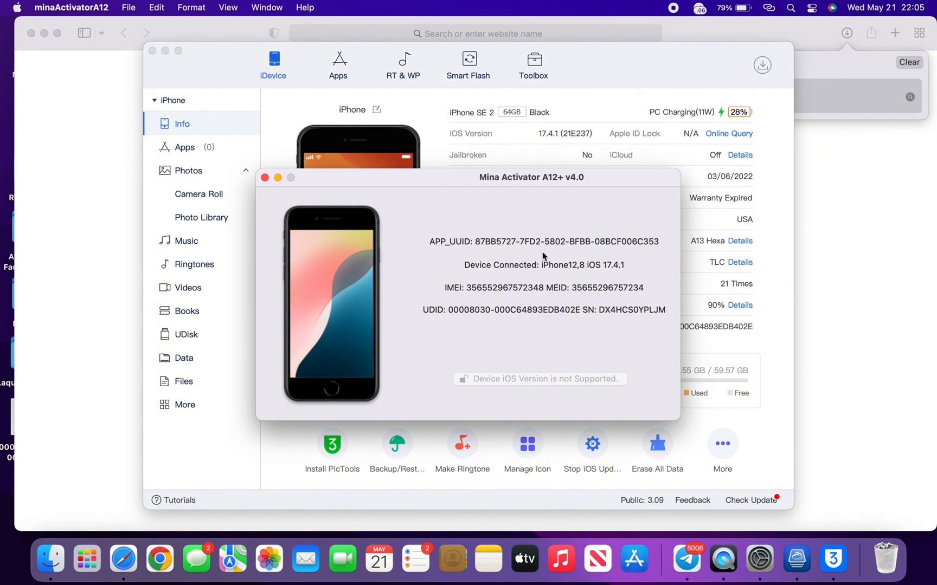
{"action": "mouse_move", "coordinate": [799, 273]}
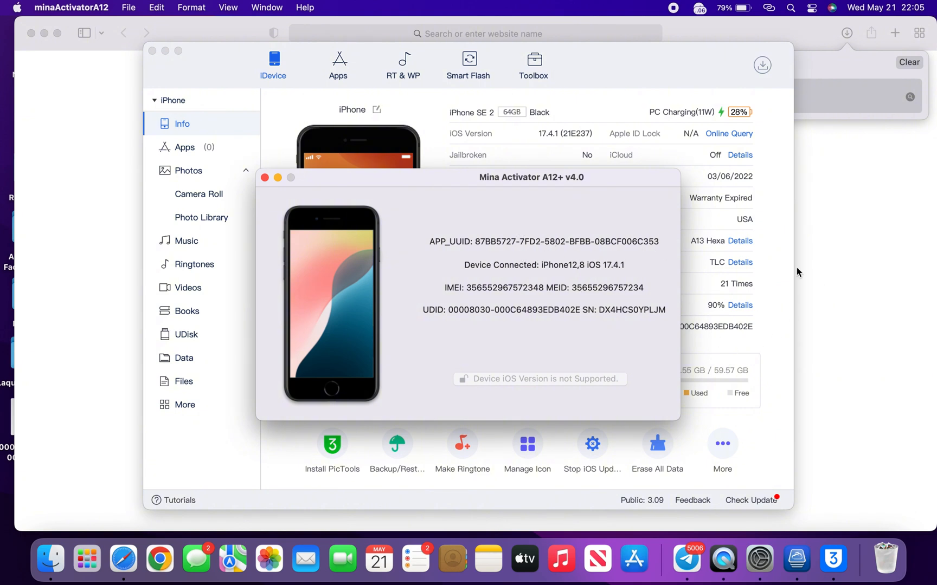